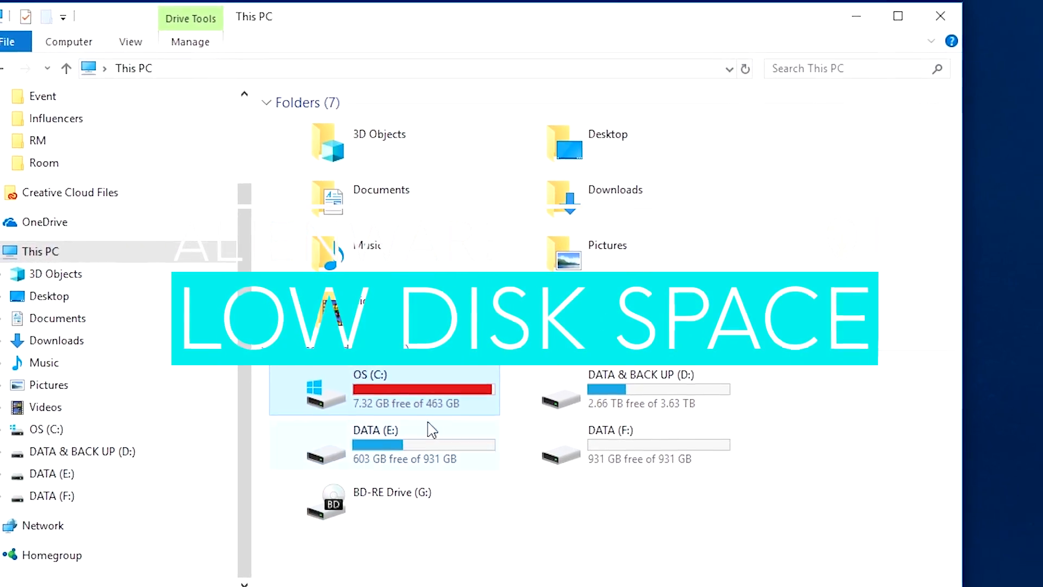
# Minimize the This PC window after noting OS (C:) has 7.32 GB free of 463 GB
pyautogui.click(898, 15)
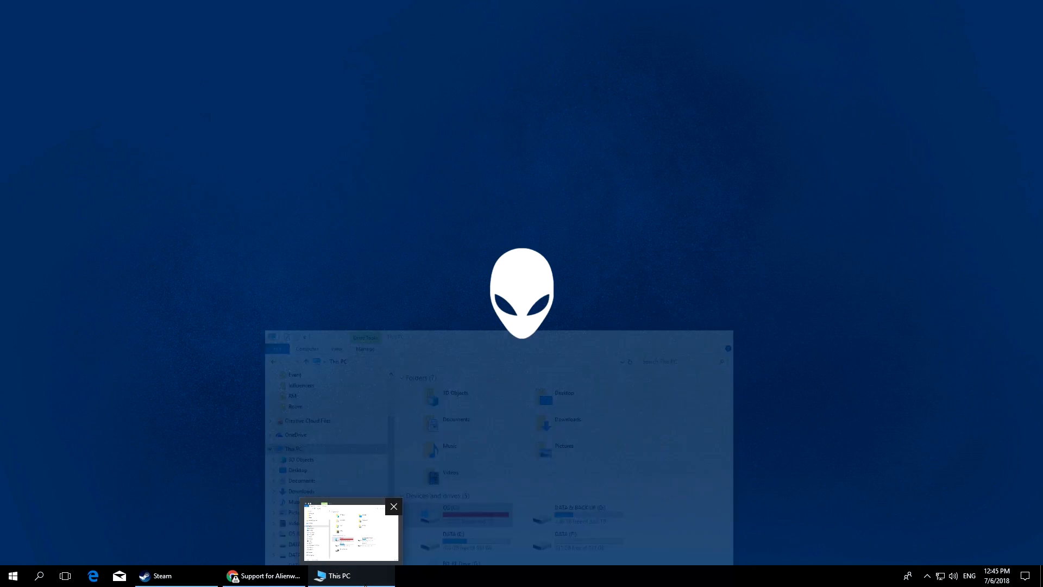
# Run Disk Cleanup on drive OS (C:), listing up to 0.97 GB of deletable files
pyautogui.click(393, 506)
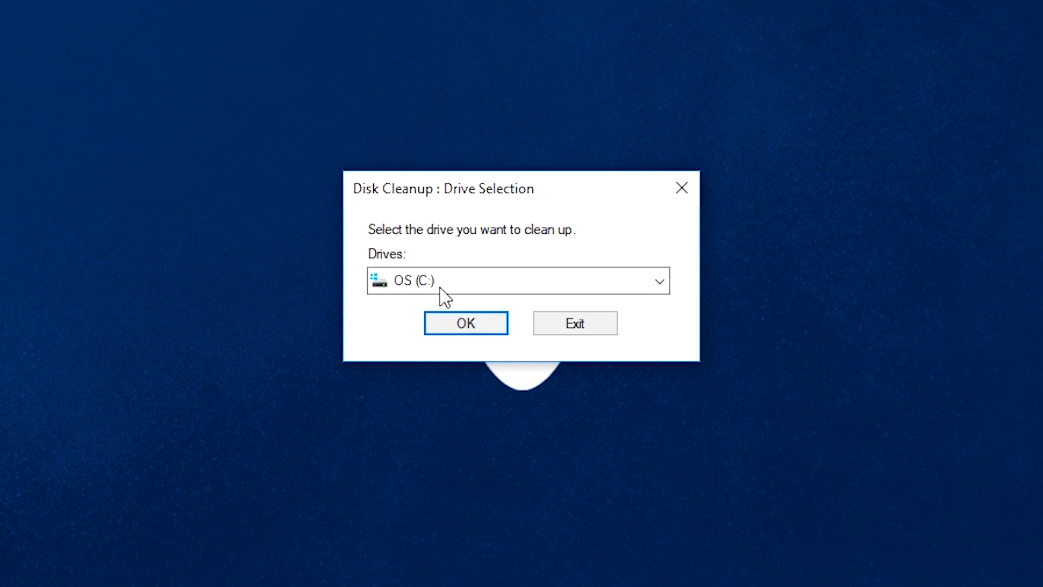
pyautogui.click(465, 323)
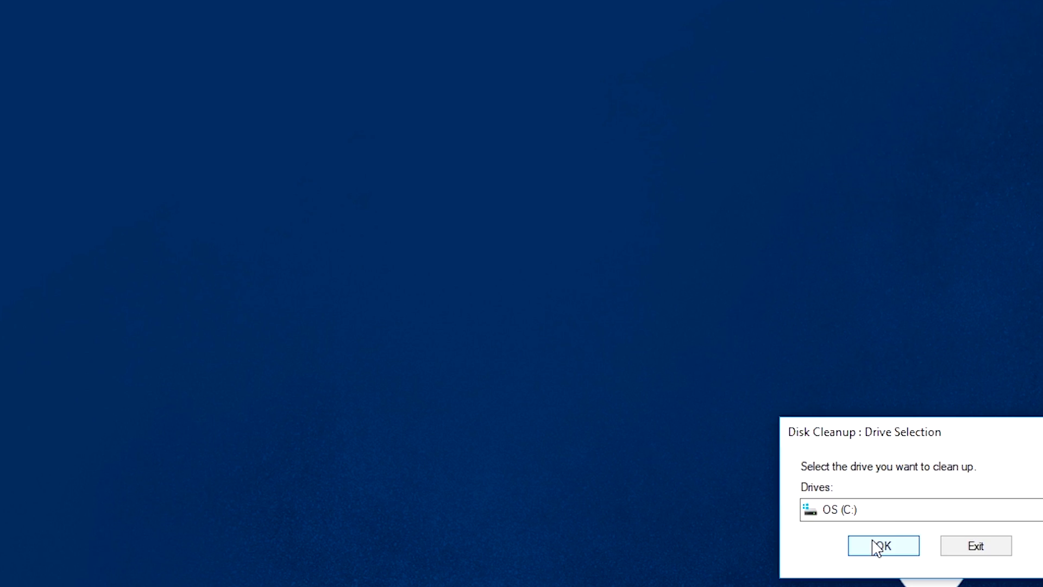
pyautogui.click(882, 545)
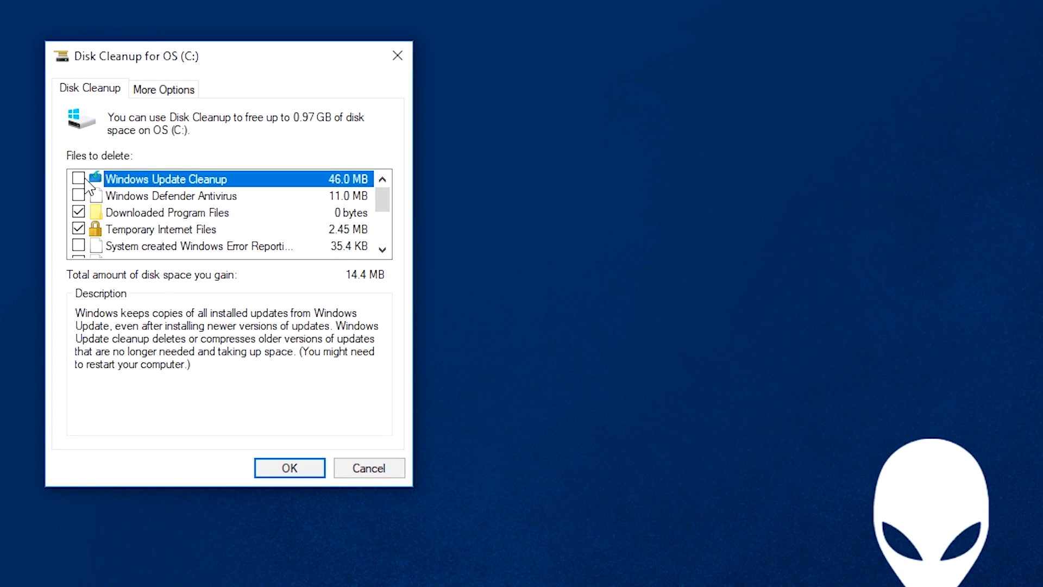
# Tick Windows Update Cleanup and the remaining categories, raising the space to gain to 71.5 MB
pyautogui.click(78, 178)
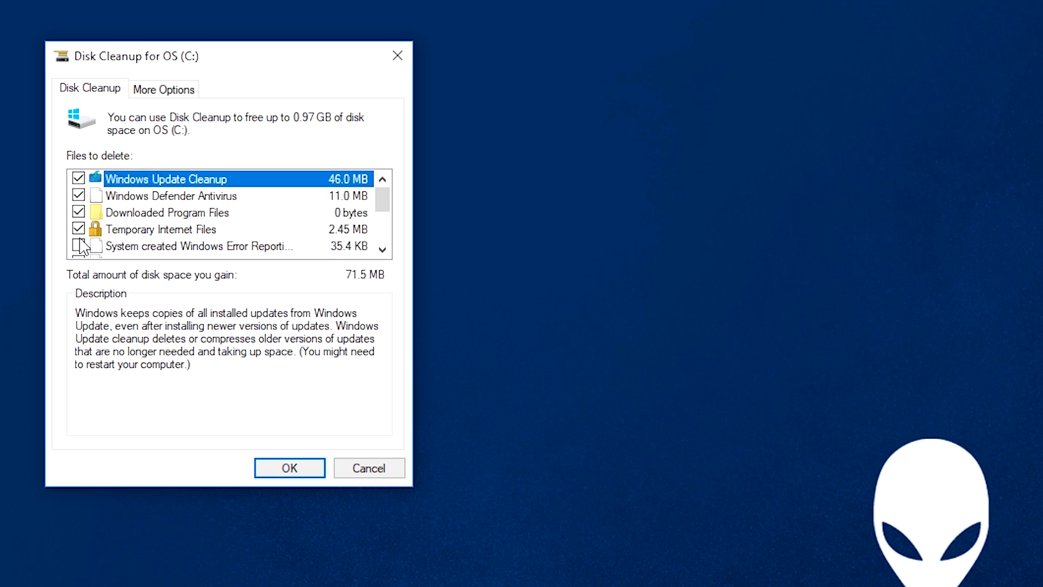
pyautogui.scroll(-3)
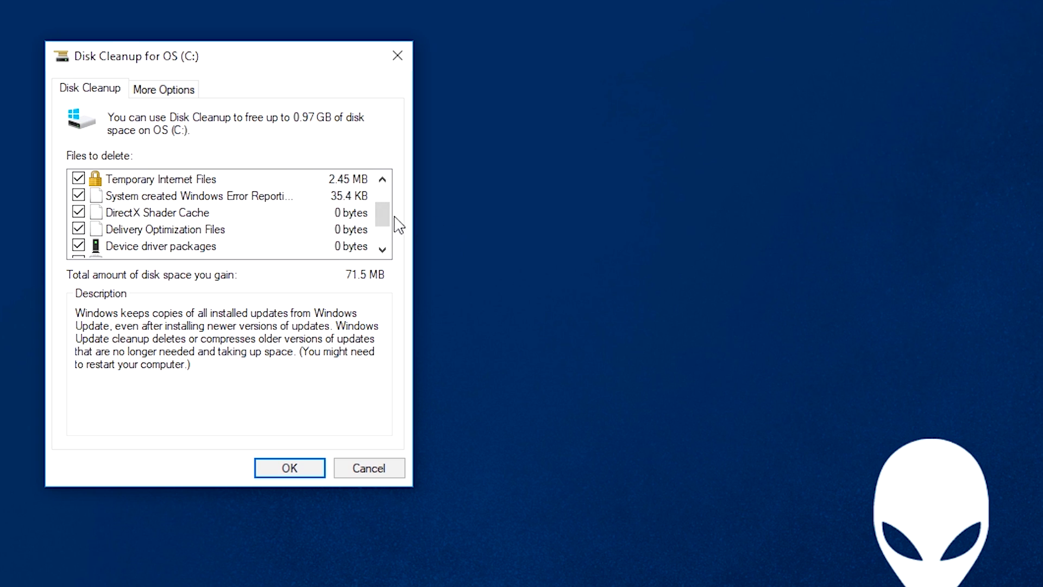
pyautogui.scroll(-3)
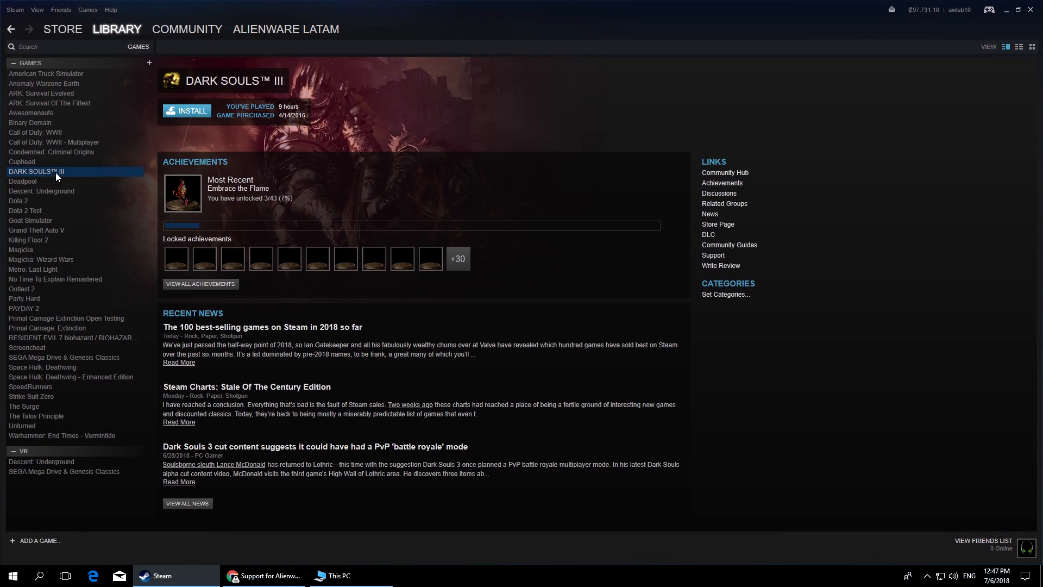
# Review the Dota 2, Goat Simulator, Outlast 2 and Resident Evil 7 library pages
pyautogui.click(19, 200)
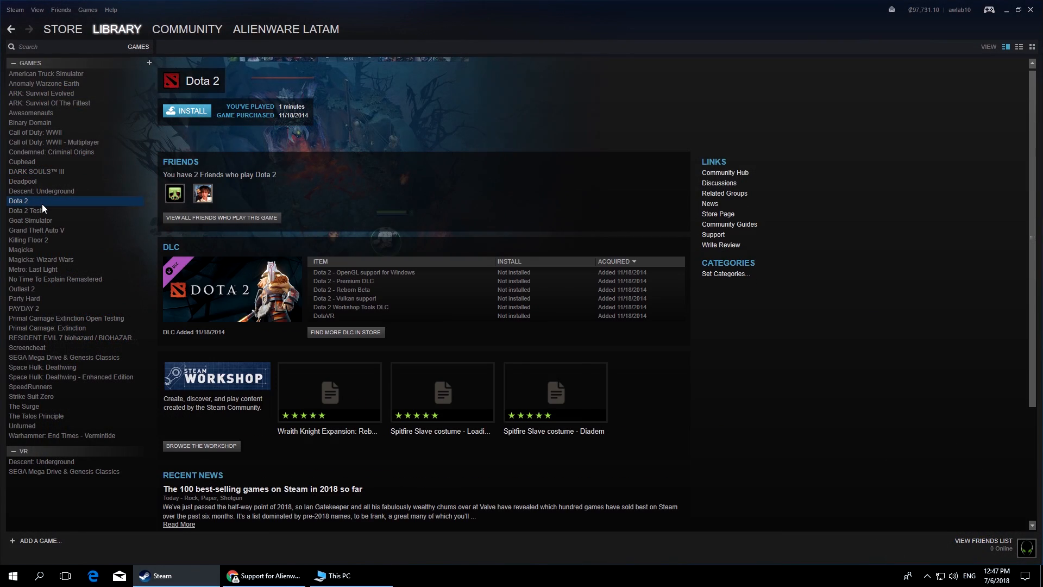
pyautogui.click(30, 221)
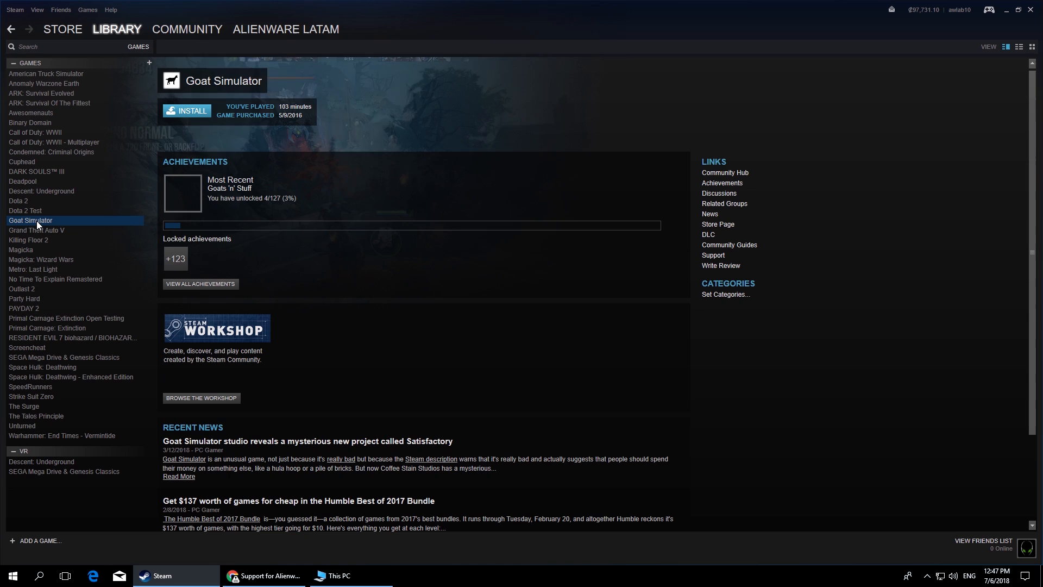
pyautogui.click(22, 288)
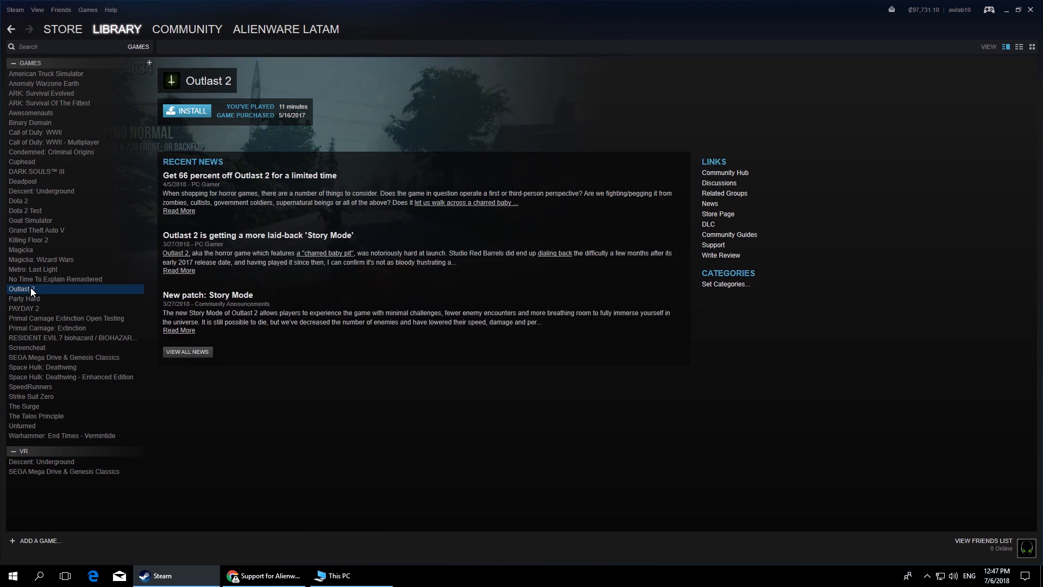
pyautogui.click(72, 337)
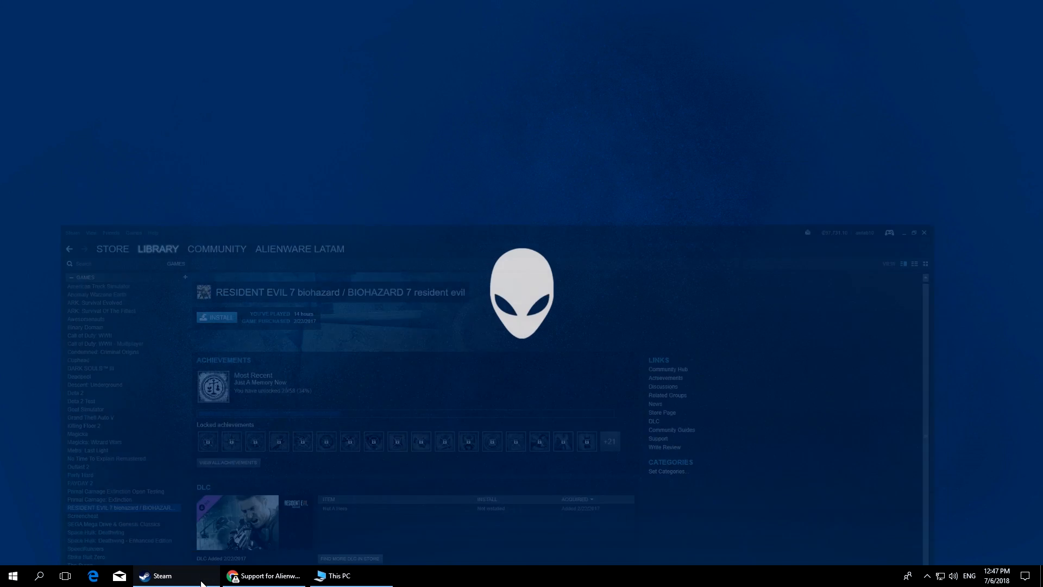
# Restore File Explorer and inspect the 24.4 GB Video Files folder in Videos
pyautogui.click(339, 576)
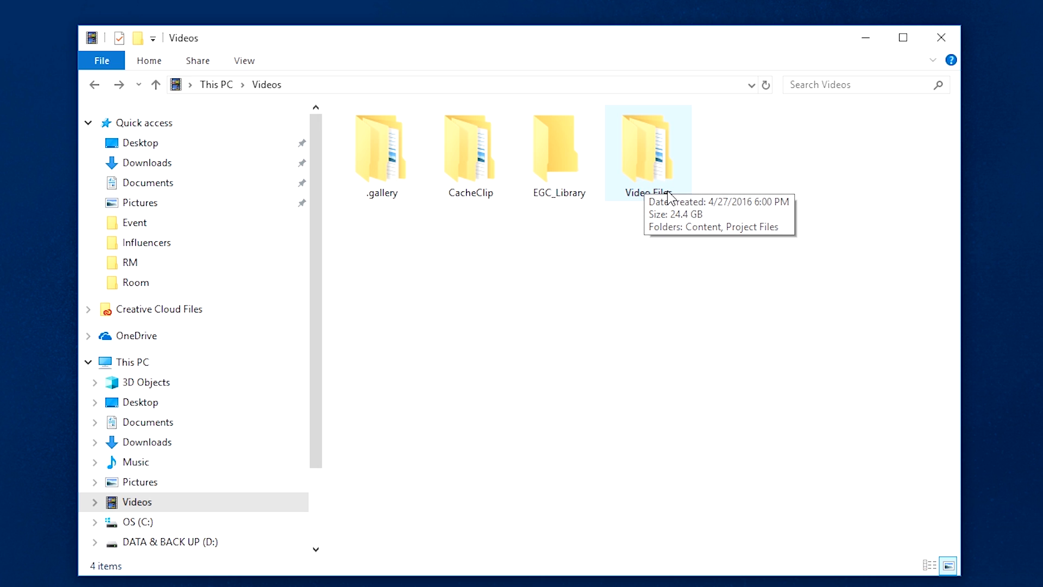
pyautogui.rightClick(647, 147)
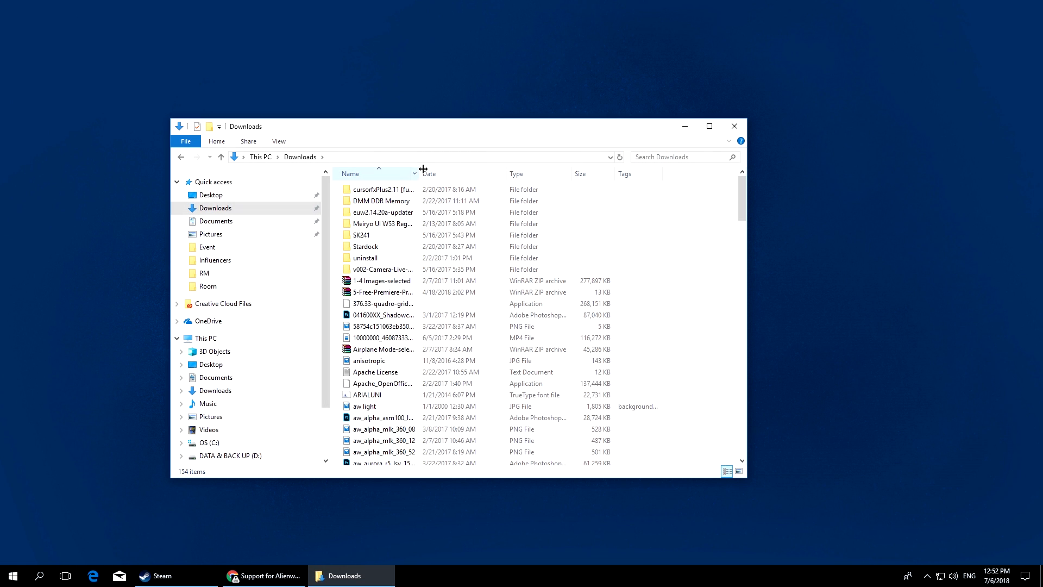
# Narrow the Downloads Name column and move on to the Recycle Bin's 36 items
pyautogui.moveTo(421, 174); pyautogui.dragTo(405, 173)
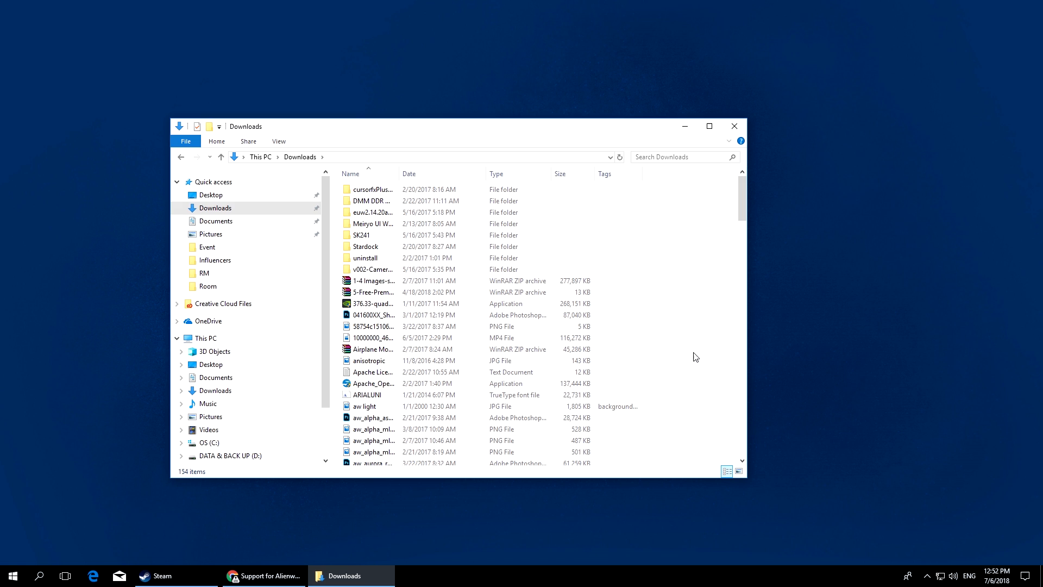
pyautogui.scroll(-3)
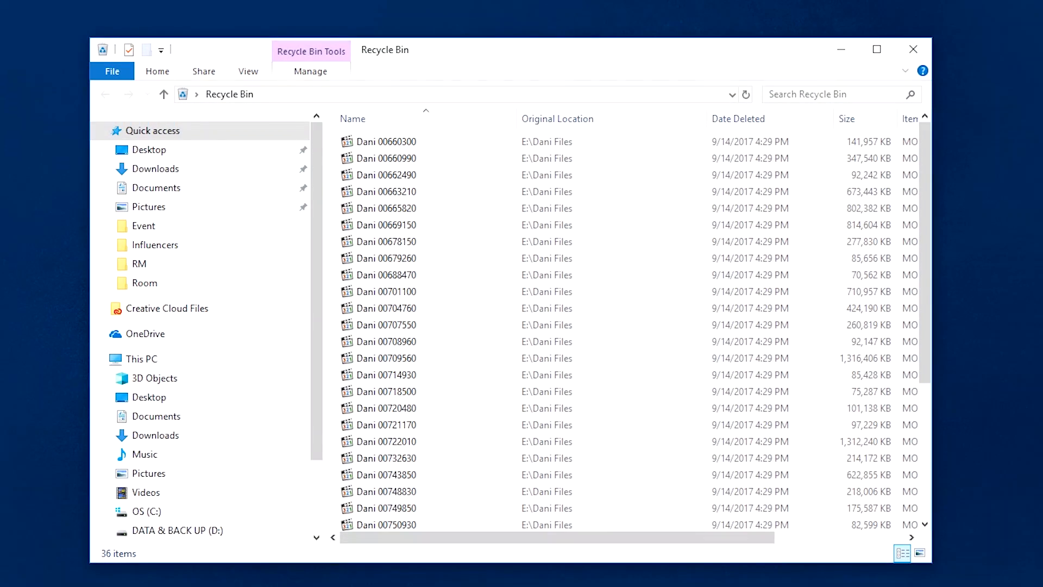
# Empty the Recycle Bin, reaching the prompt to permanently delete all 36 items
pyautogui.click(310, 72)
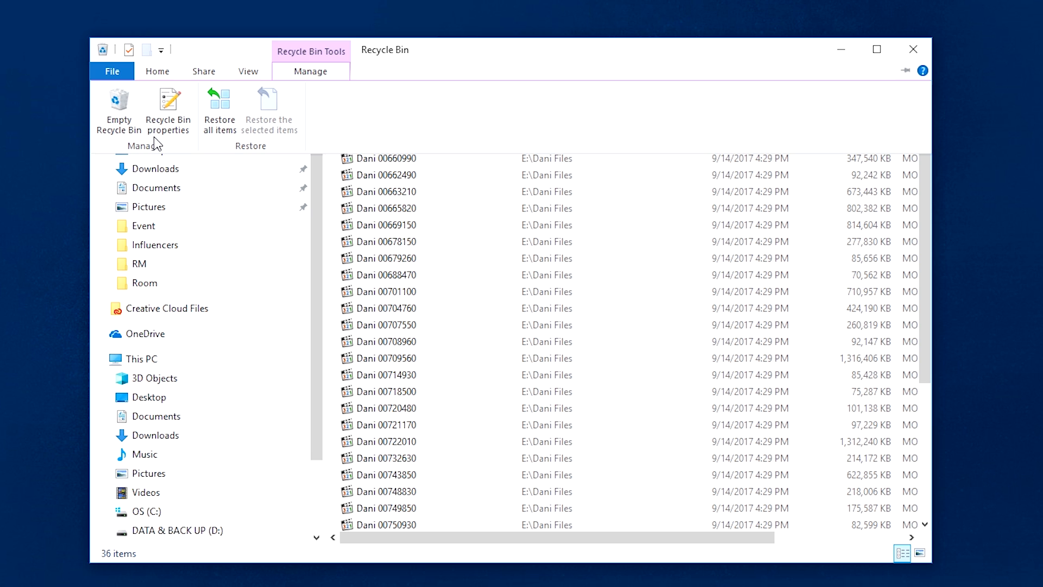
pyautogui.click(118, 107)
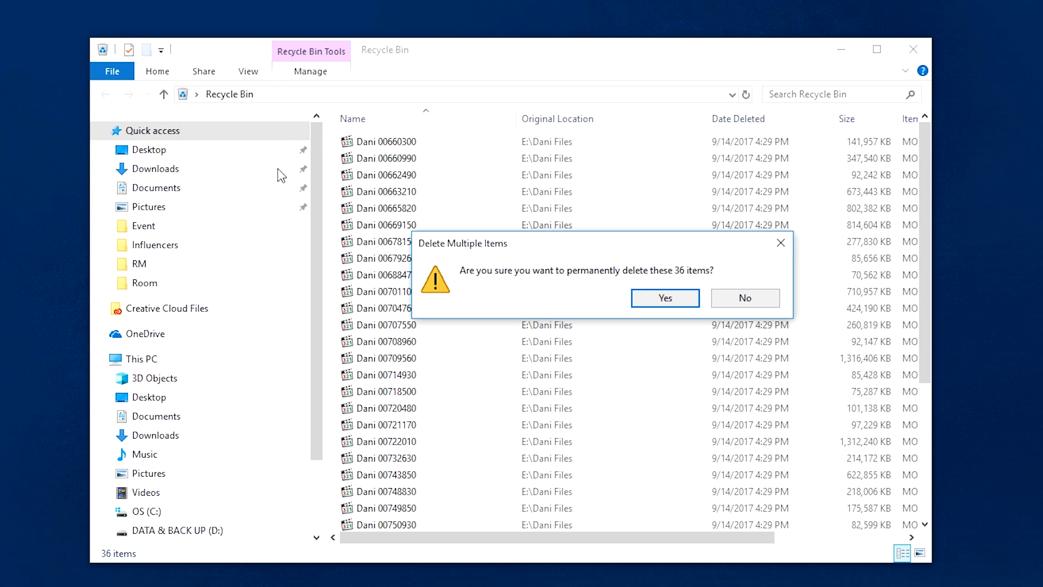